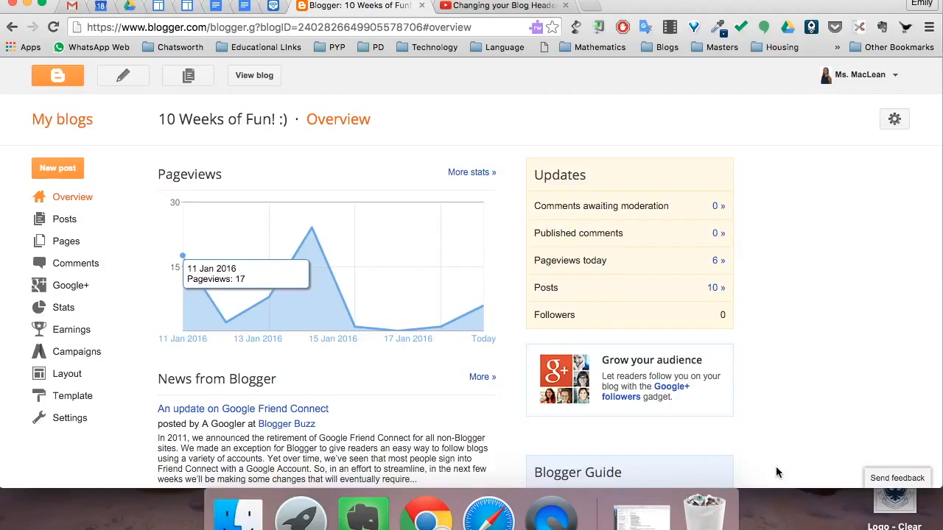
mouse_move(194, 502)
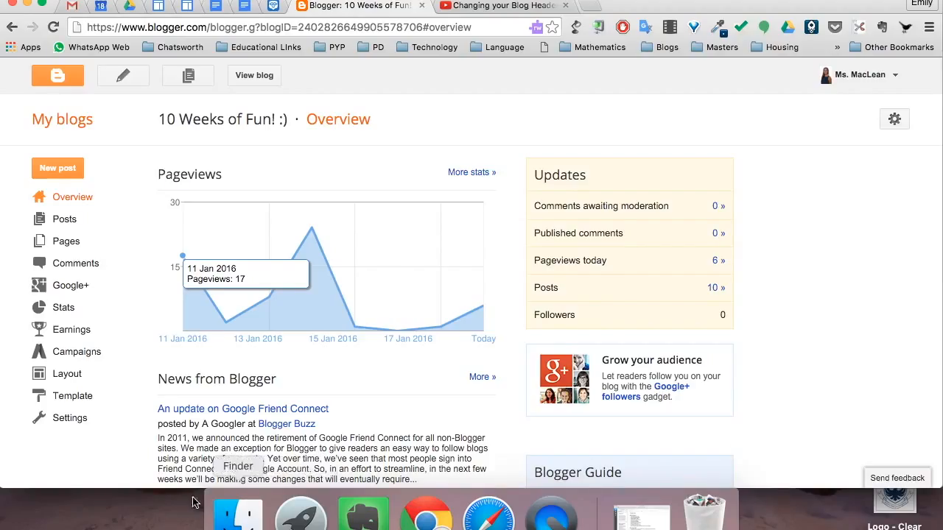
Show the Layout page down to the Main posts area, three right-sidebar gadgets and footer
left_click(66, 374)
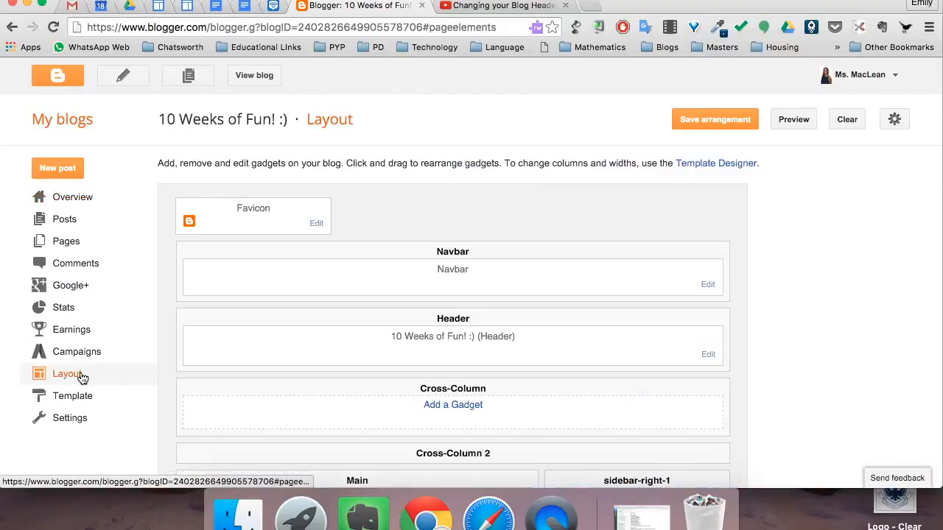
scroll("down", 3)
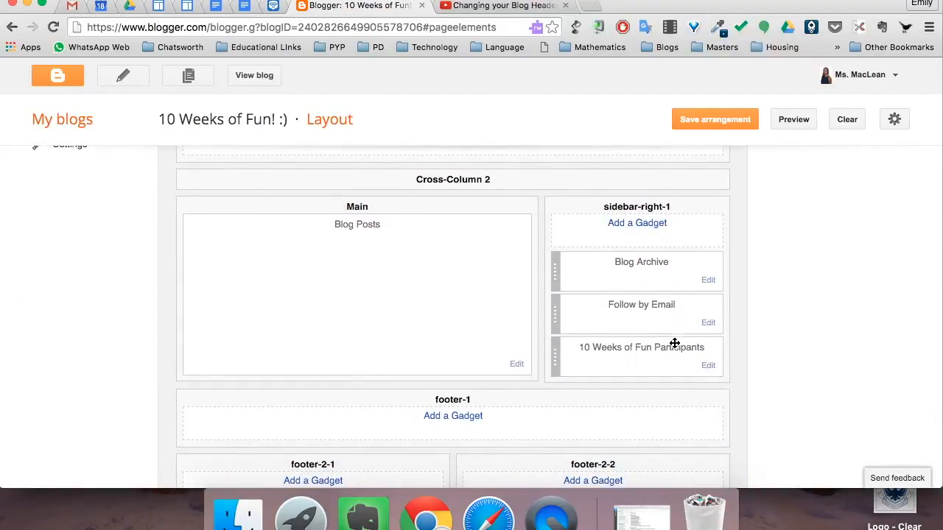
scroll("down", 3)
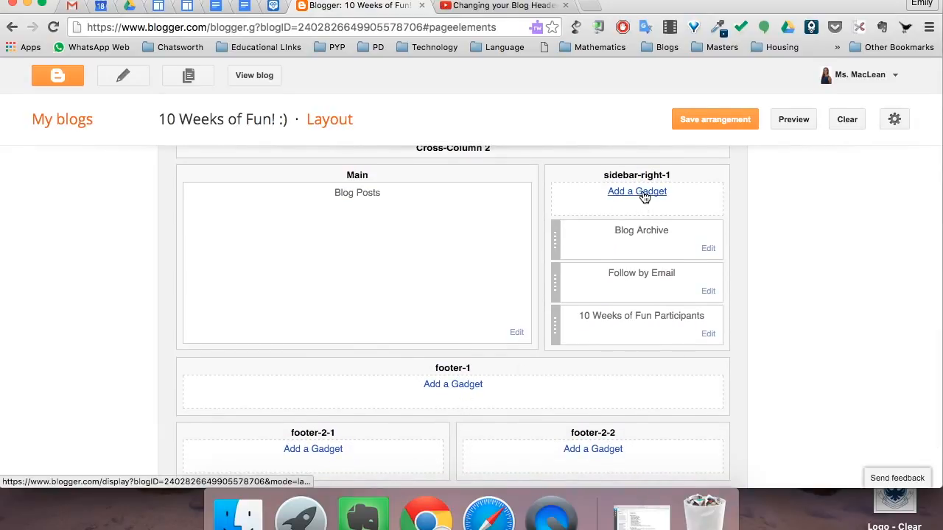
left_click(637, 191)
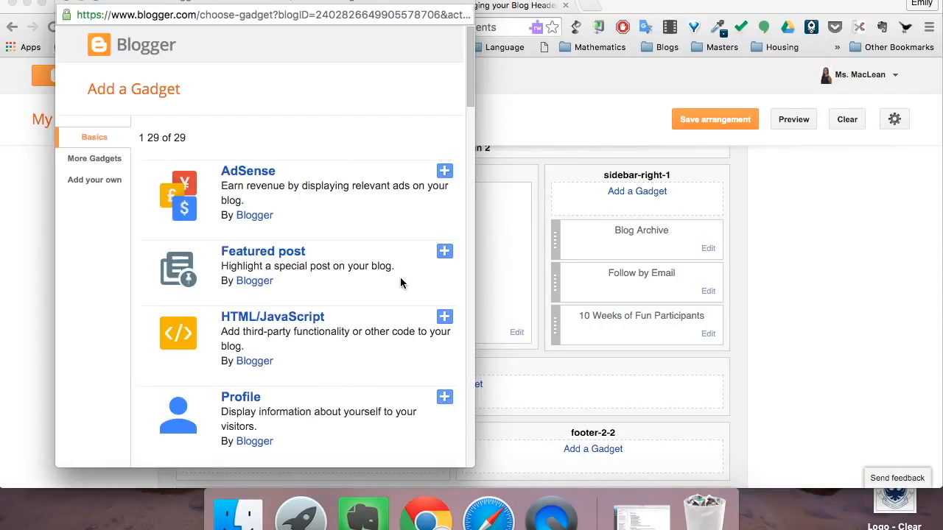
scroll("down", 3)
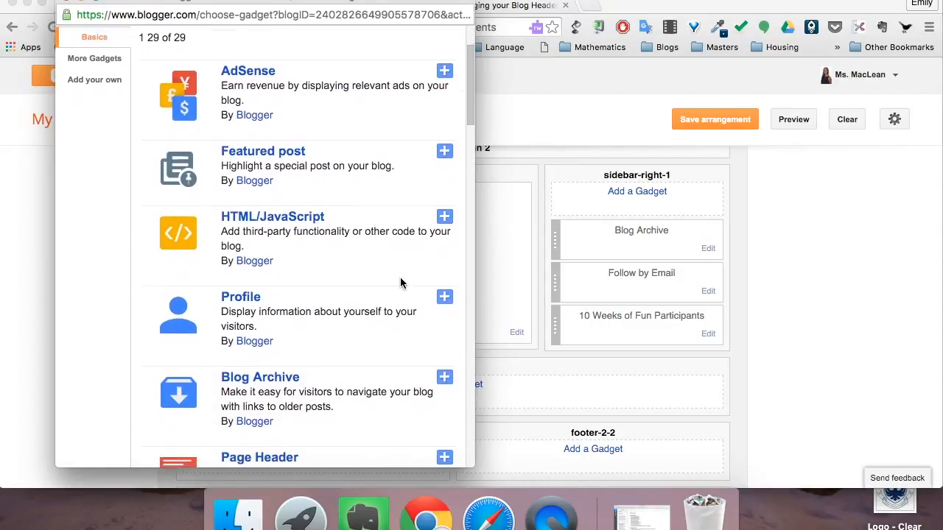
scroll("down", 3)
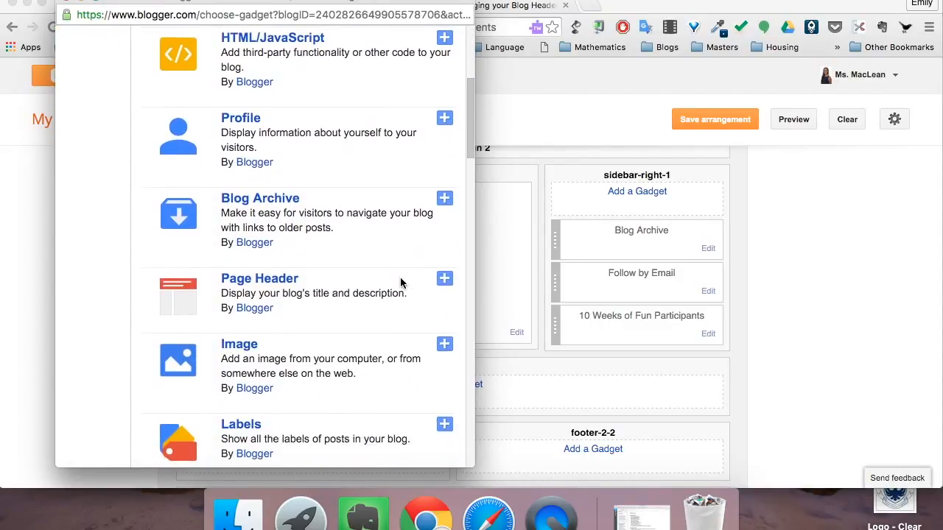
scroll("down", 3)
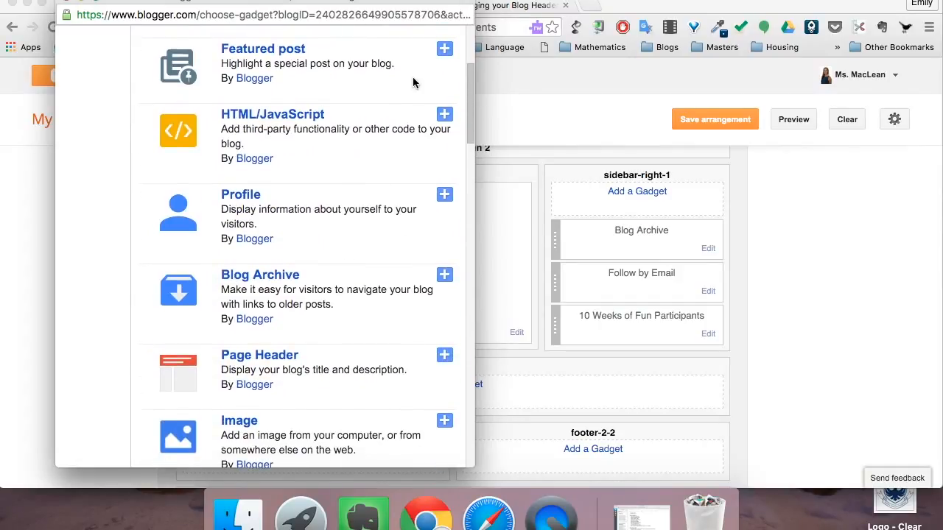
scroll("down", 3)
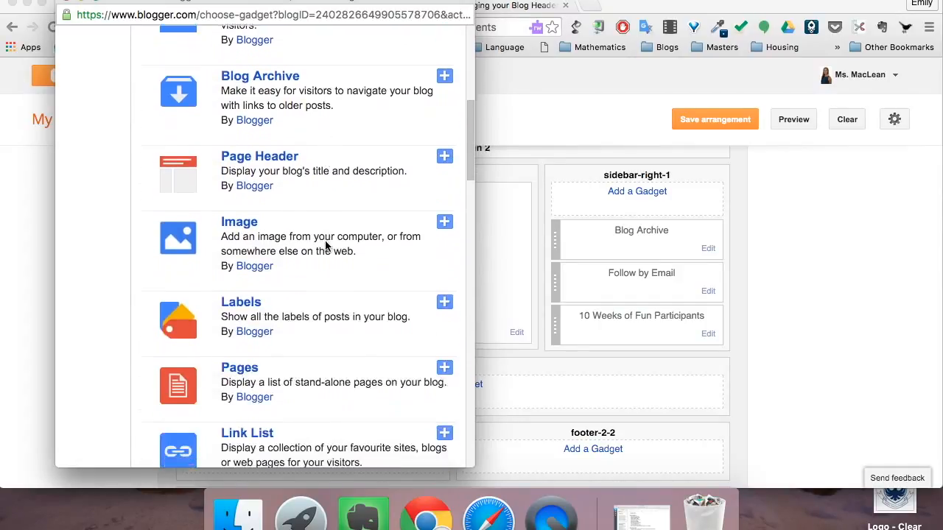
scroll("down", 3)
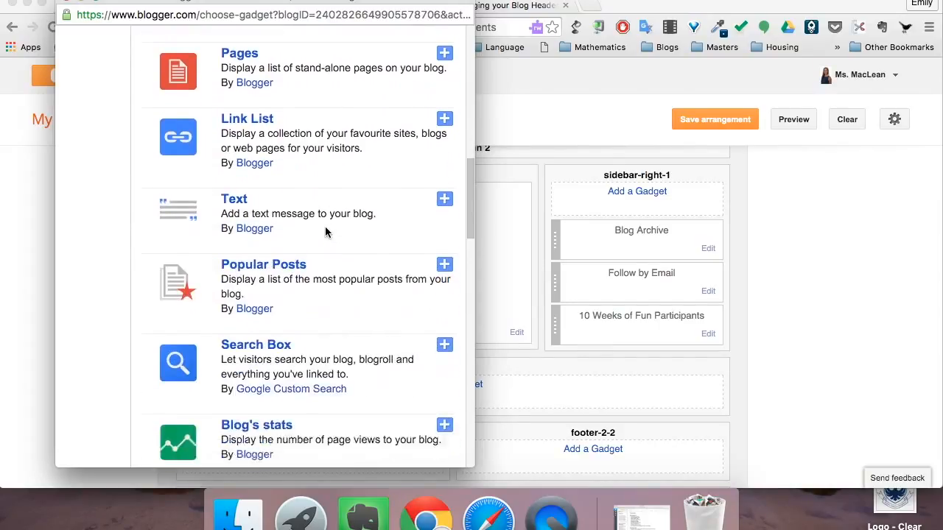
scroll("down", 3)
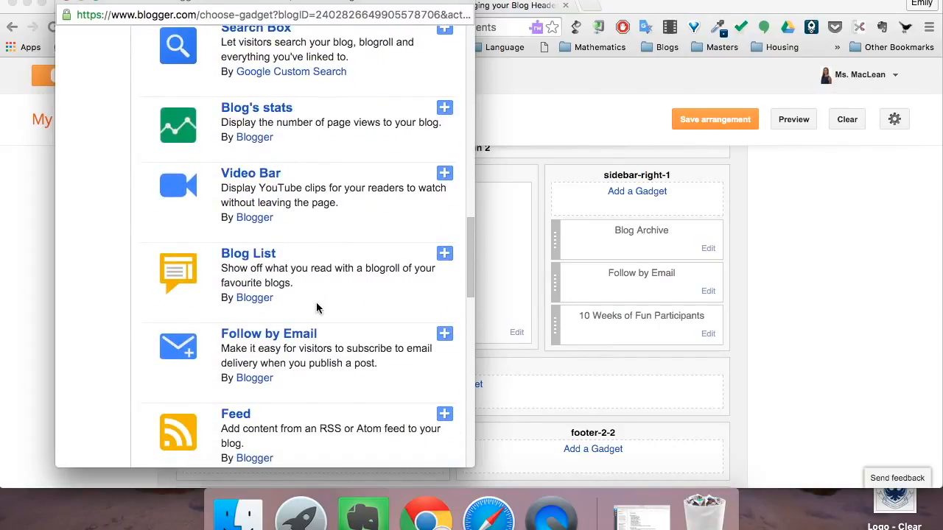
scroll("down", 3)
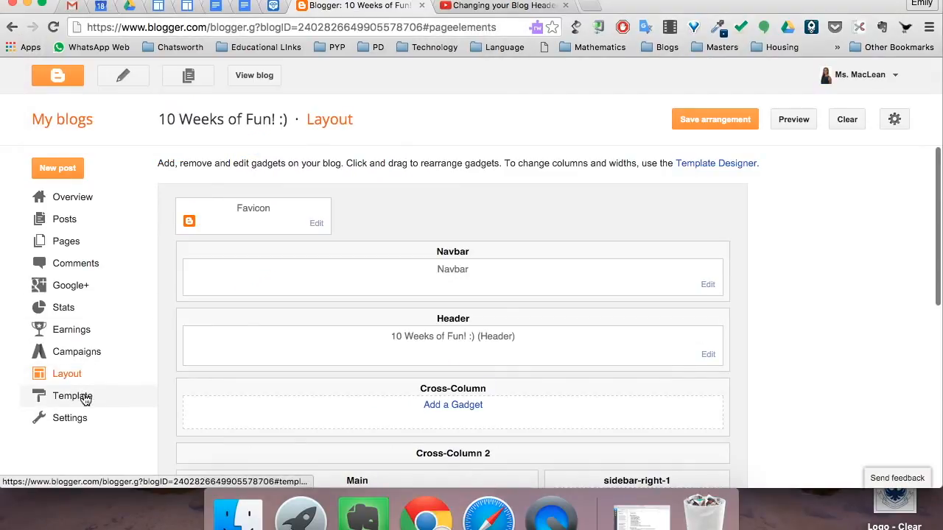
View the Template page with the live orange-swirl design and its mobile version
left_click(72, 396)
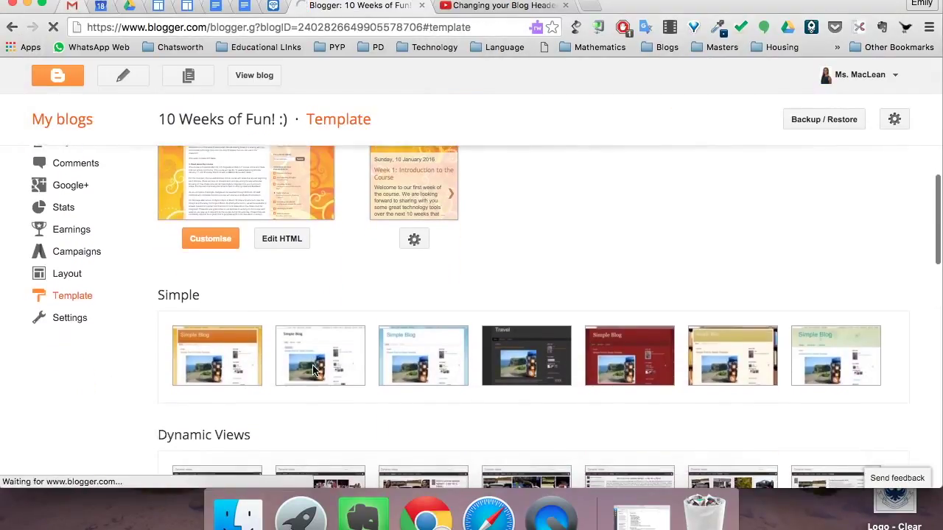
scroll("down", 3)
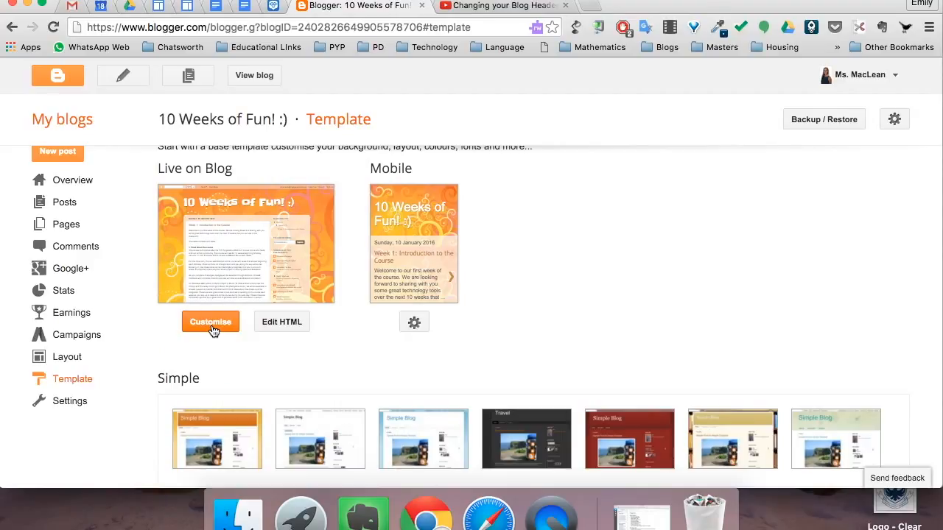
Customise the live template and go to the Background section of Template Designer
left_click(211, 321)
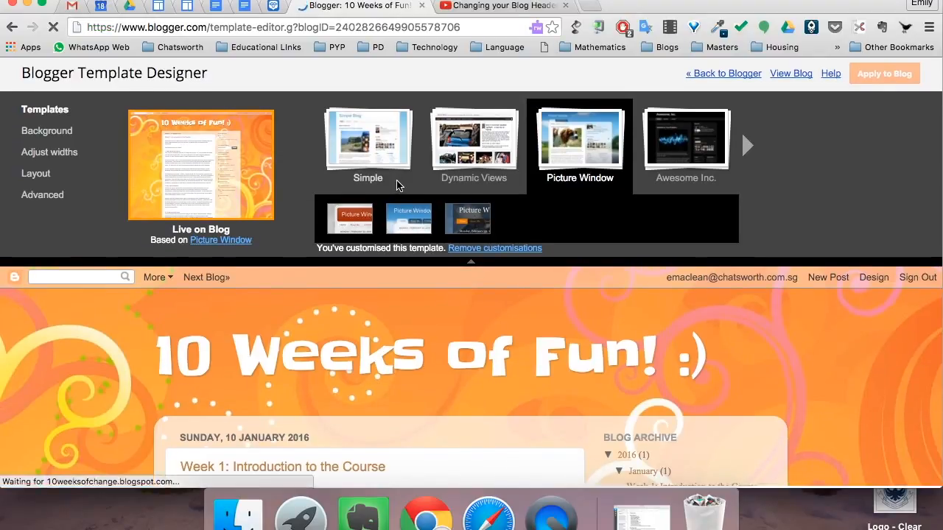
left_click(46, 130)
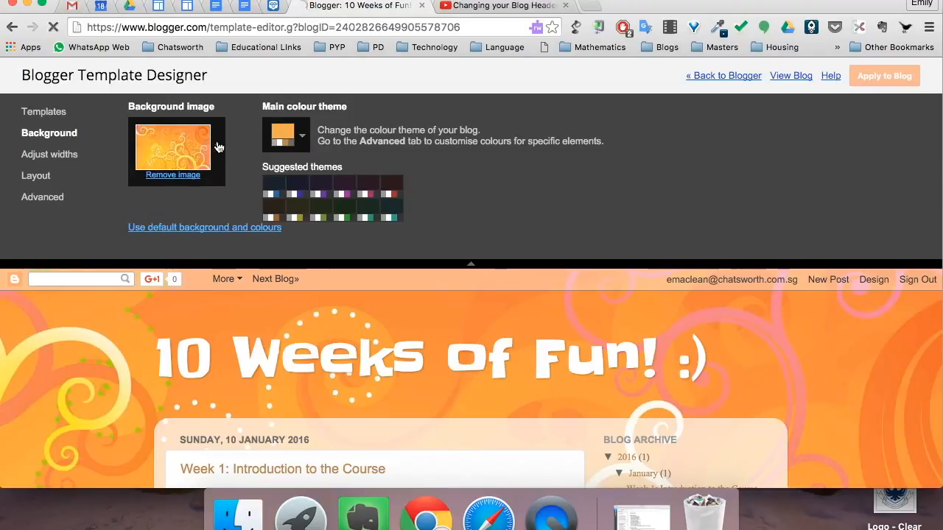
Browse background image categories, keep the orange swirl, and view widths (920 px, 240 px)
left_click(177, 151)
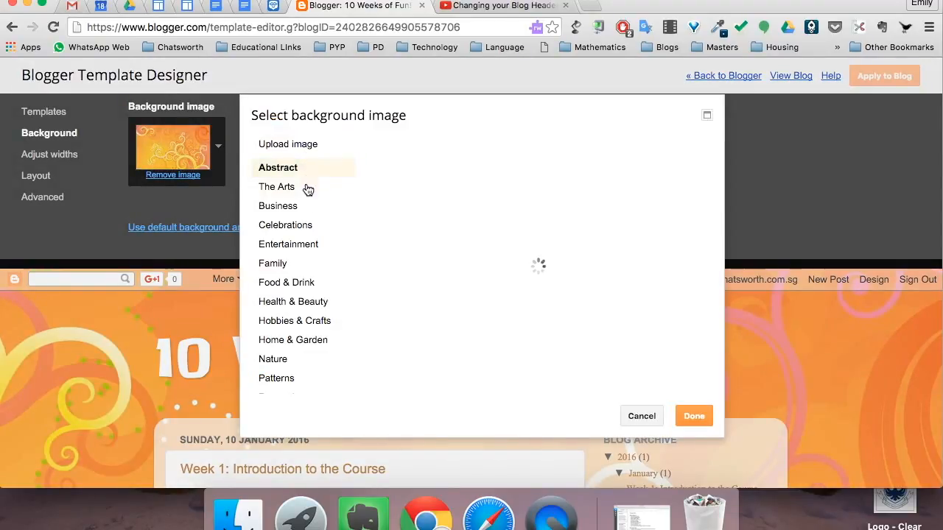
left_click(276, 186)
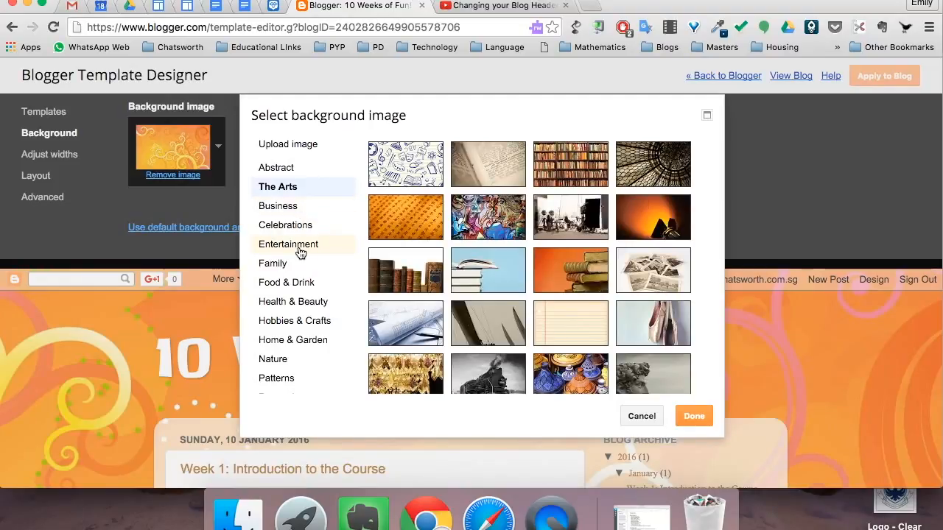
left_click(290, 244)
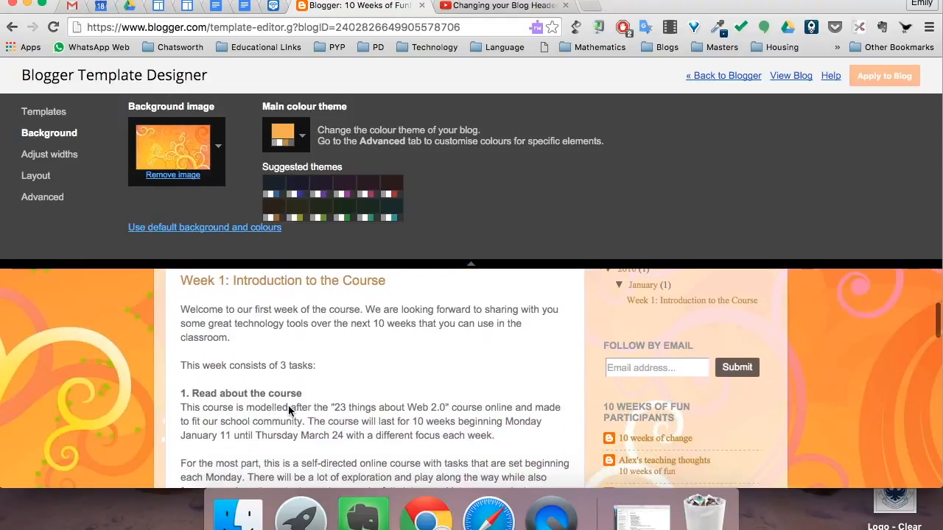
left_click(50, 154)
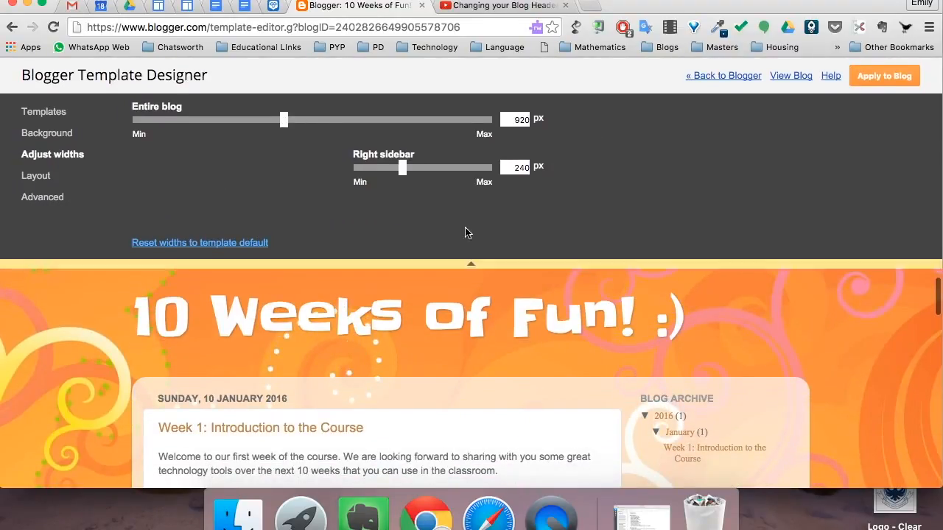
Set the entire blog width to 980 px and the right sidebar to 260 px
left_click_drag(283, 119, 303, 119)
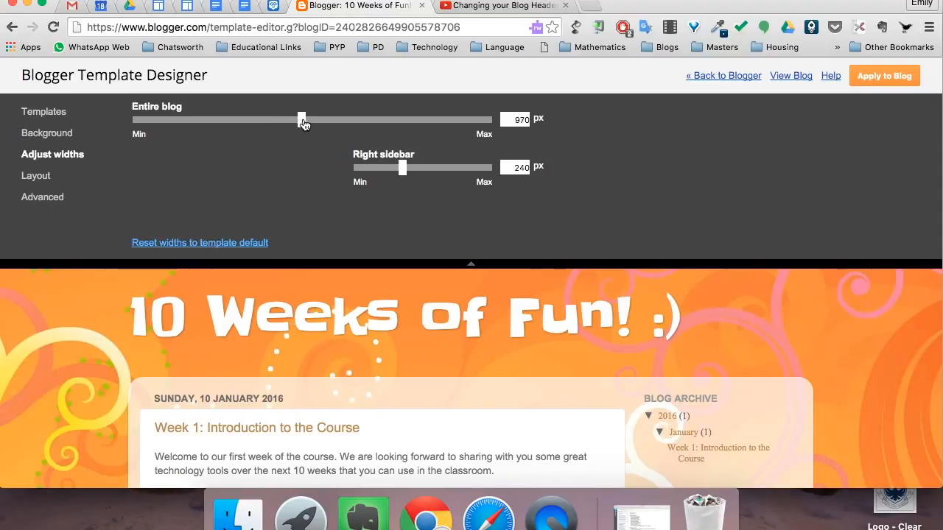
left_click_drag(302, 119, 306, 120)
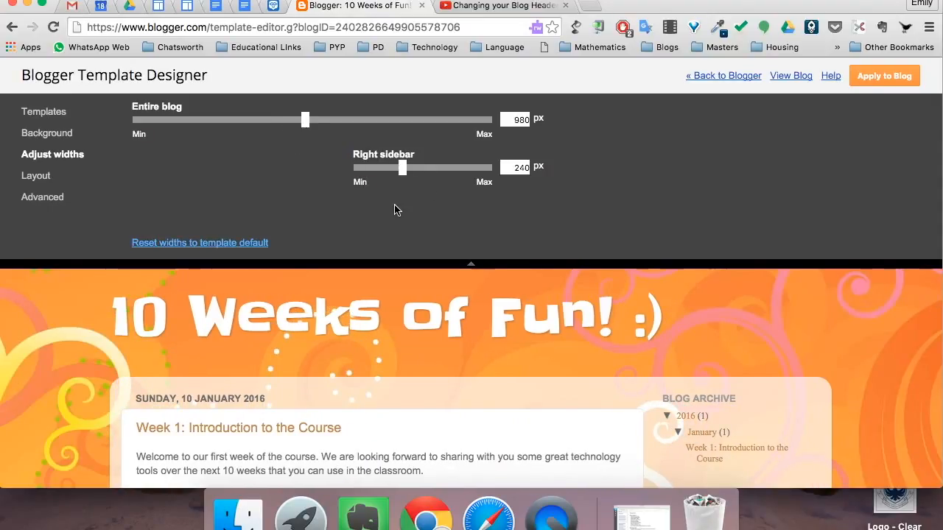
left_click_drag(401, 167, 410, 167)
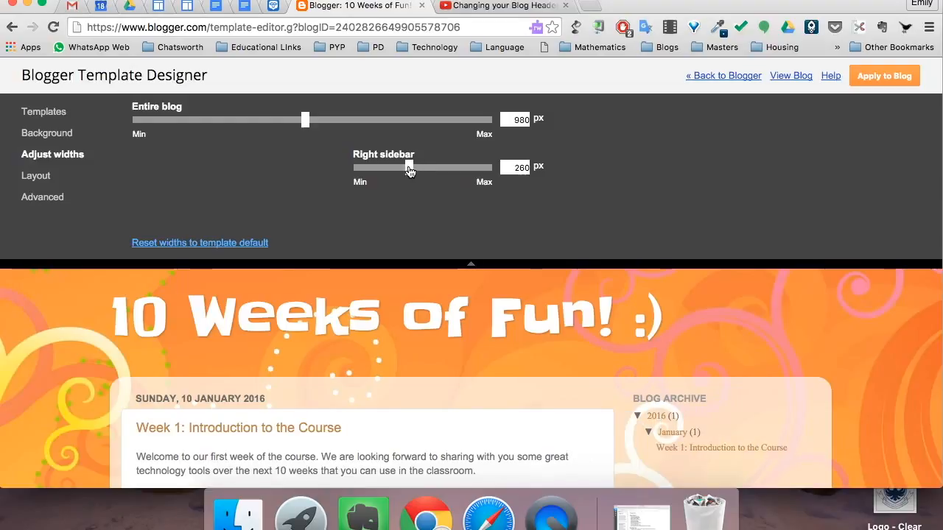
left_click(36, 175)
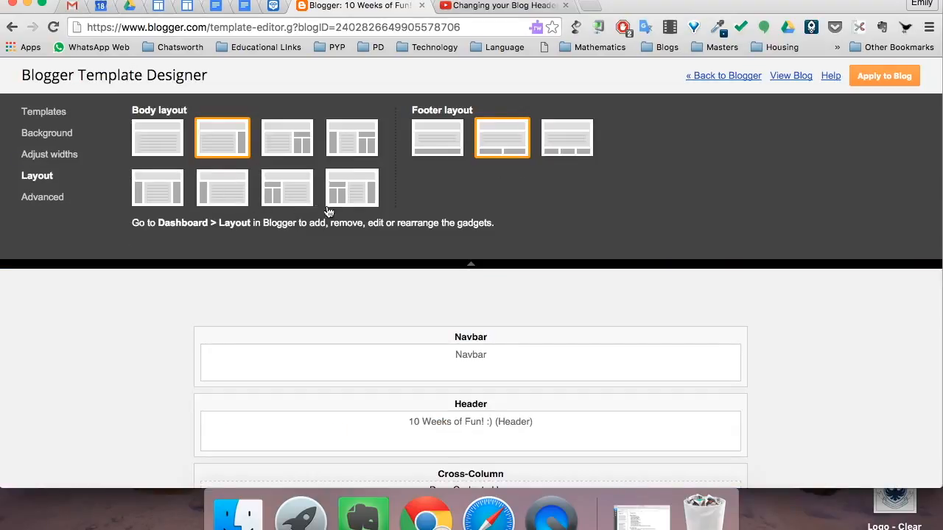
Preview split-sidebar body layouts, then reselect the single right-sidebar layout
left_click(287, 187)
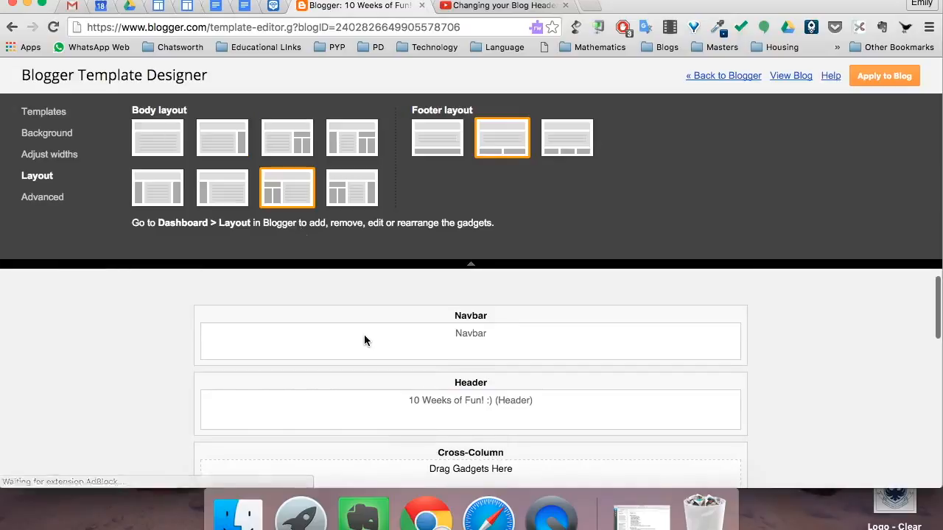
scroll("down", 3)
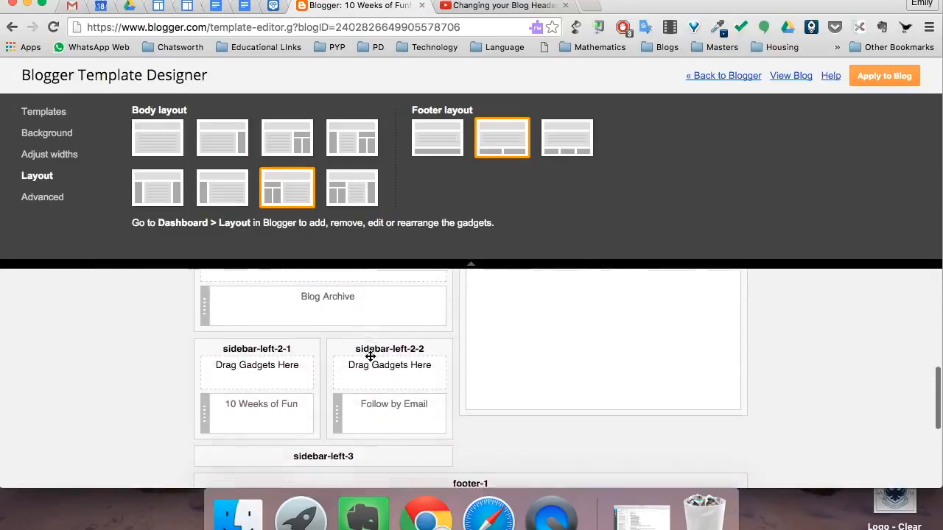
left_click(351, 187)
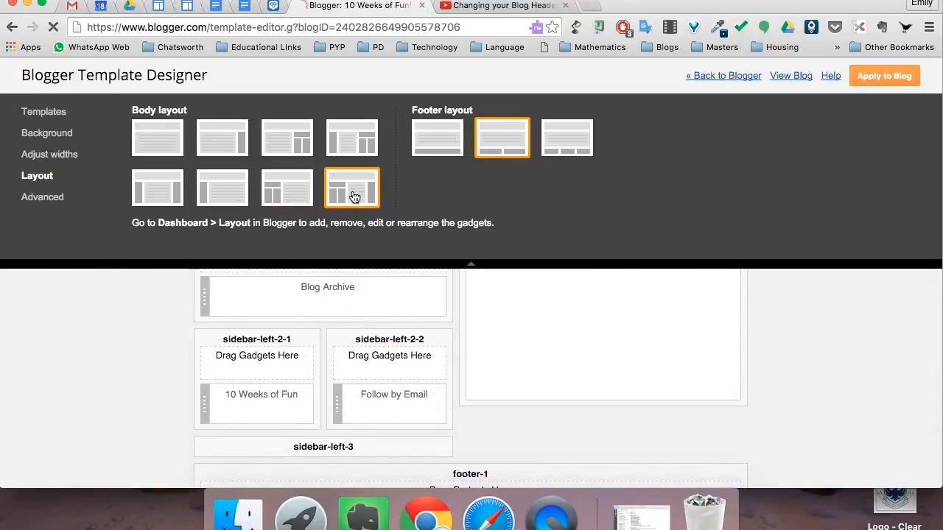
left_click(222, 138)
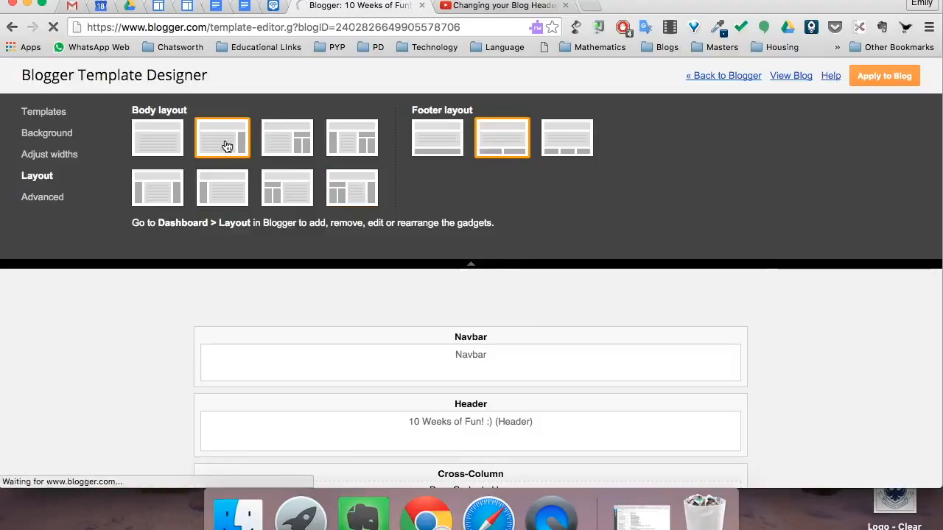
left_click(42, 197)
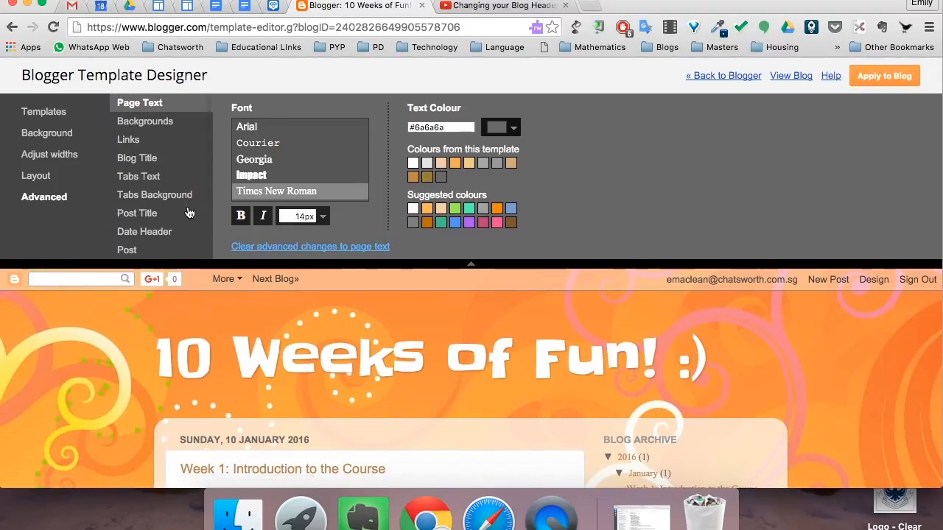
Review the Advanced Backgrounds, Blog Title and Post colour and font settings
left_click(146, 121)
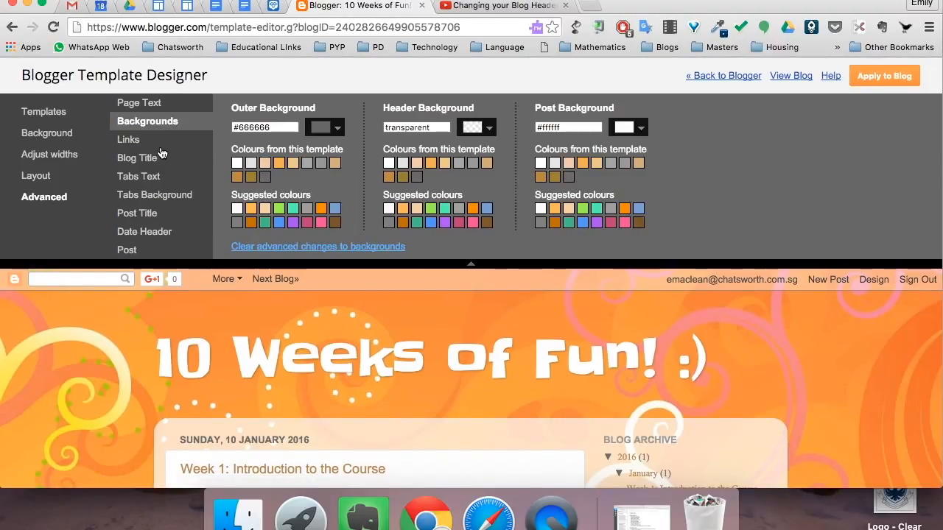
left_click(138, 157)
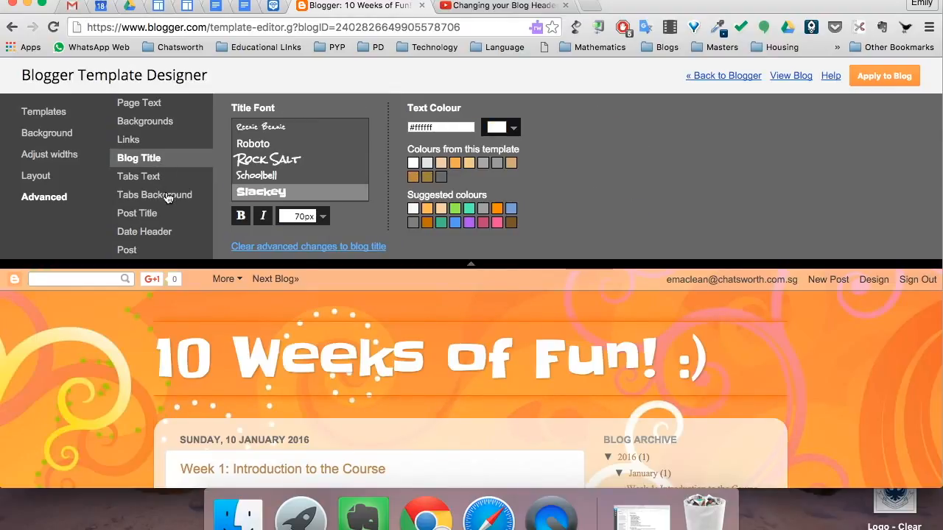
left_click(127, 249)
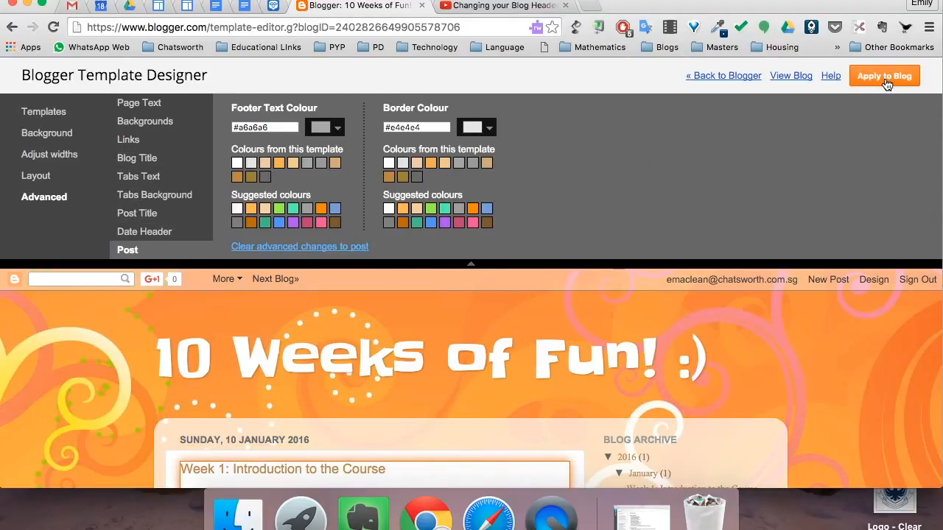
mouse_move(876, 81)
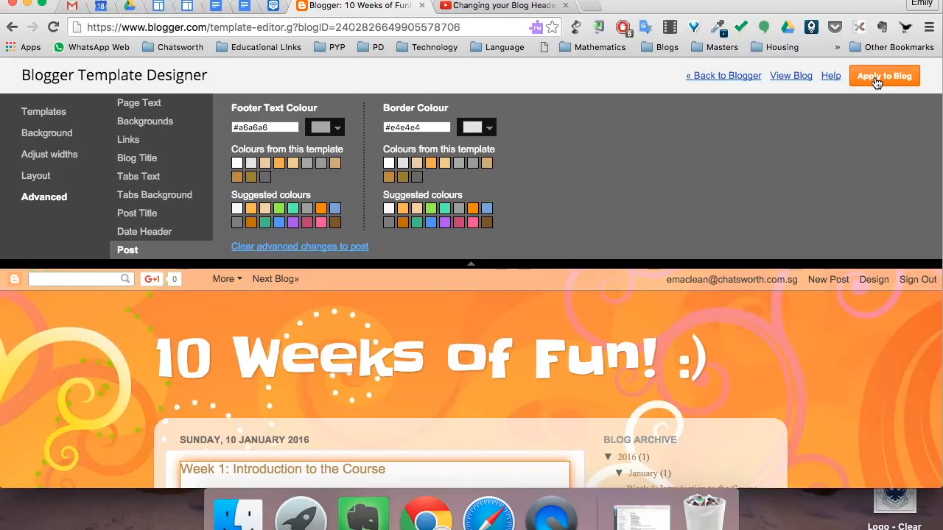
mouse_move(797, 78)
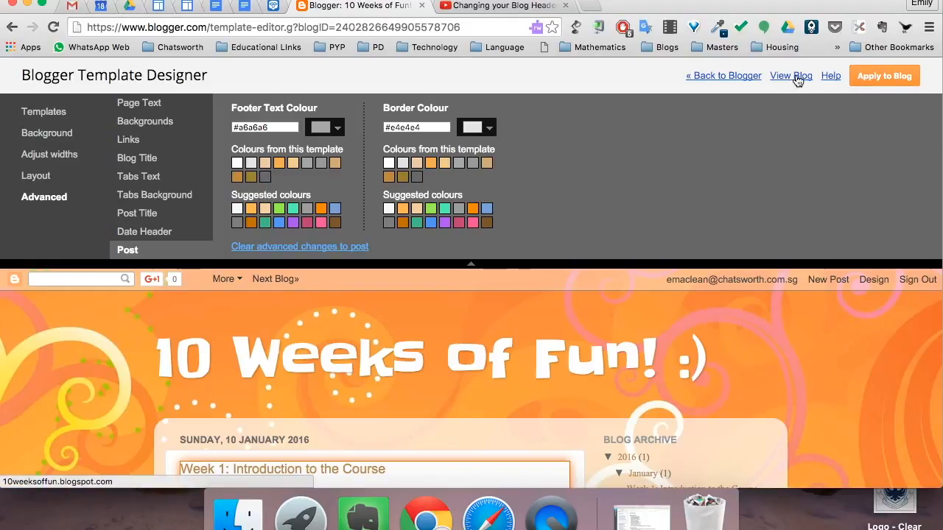
Open the live '10 Weeks of Fun!' blog in a new tab via View Blog
left_click(792, 75)
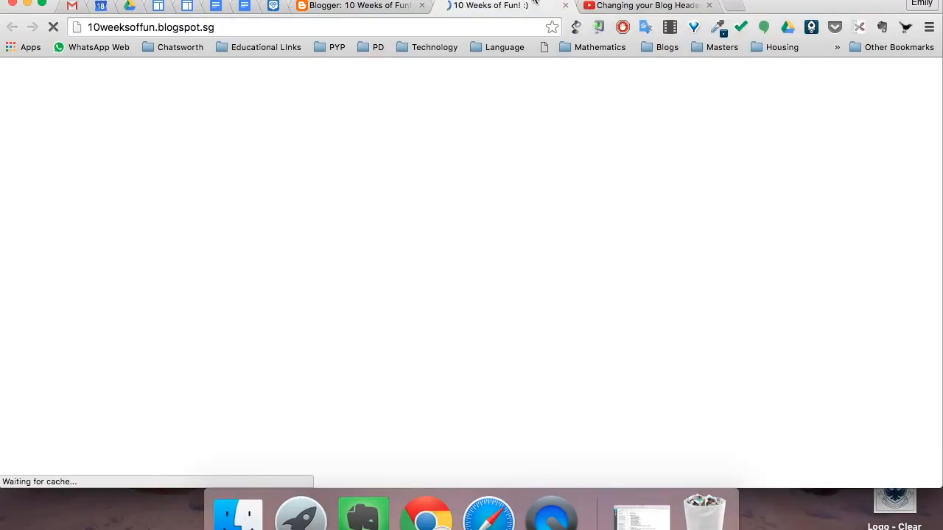